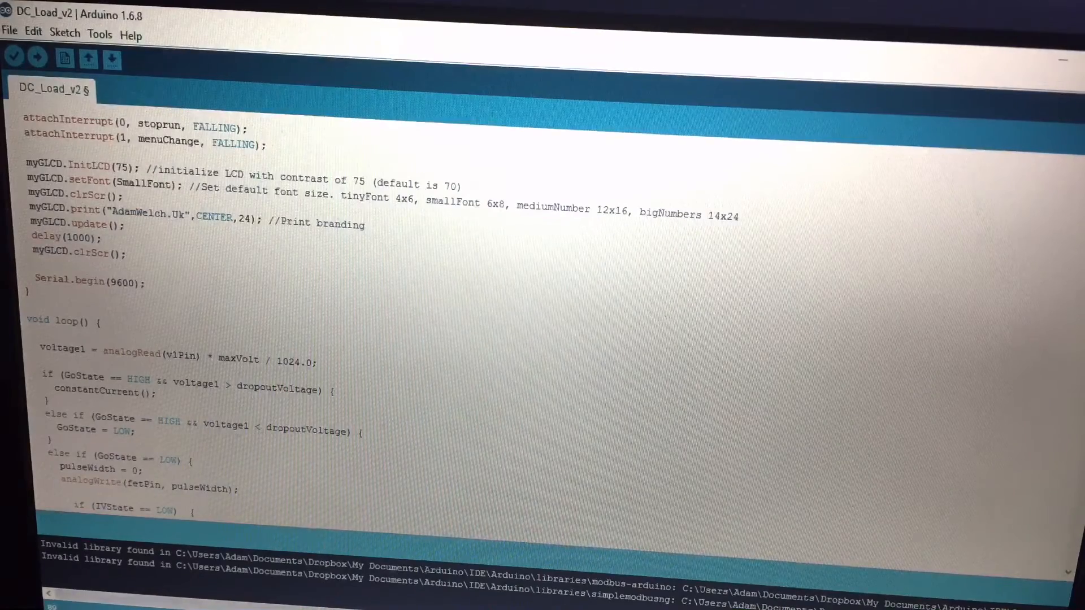
Step: Review the Serial.begin(9600) setup, upload DC_Load_v2 to the board, and view paired voltage readings on COM5
double_click(83, 281)
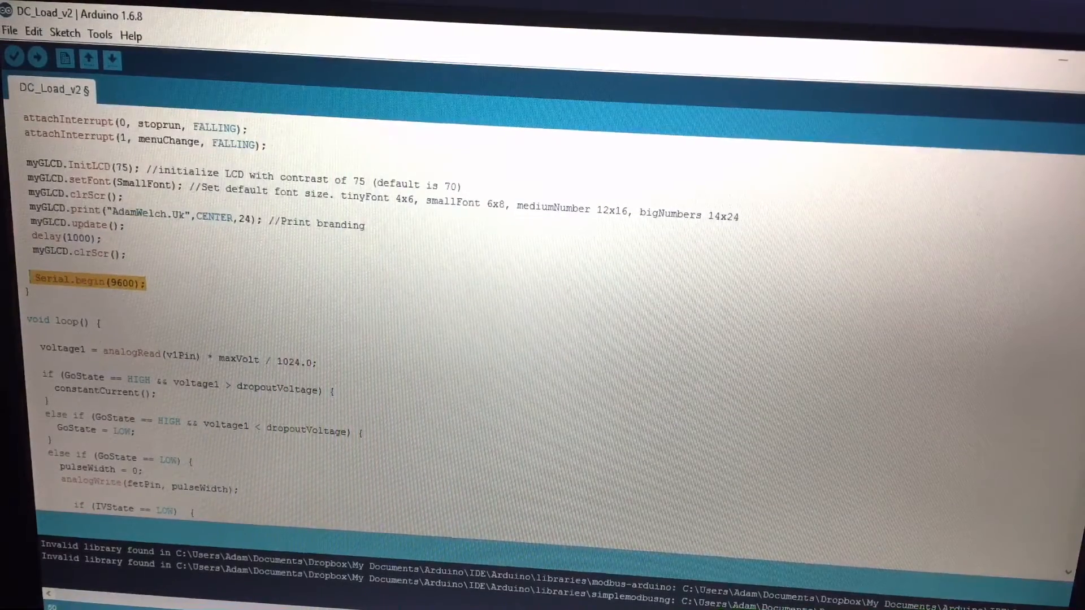
scroll("down", 3)
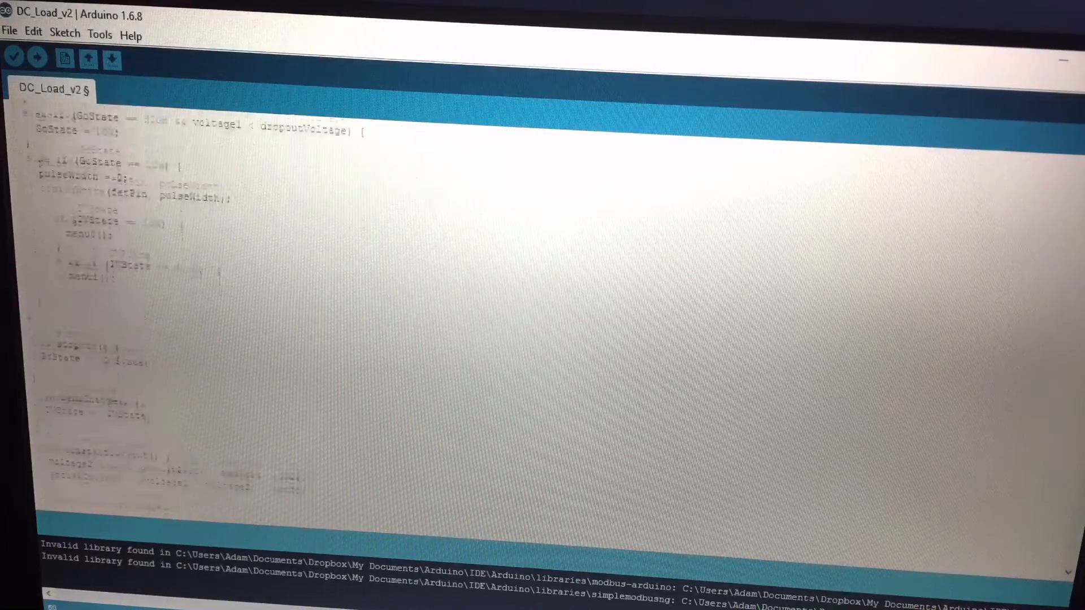
scroll("down", 3)
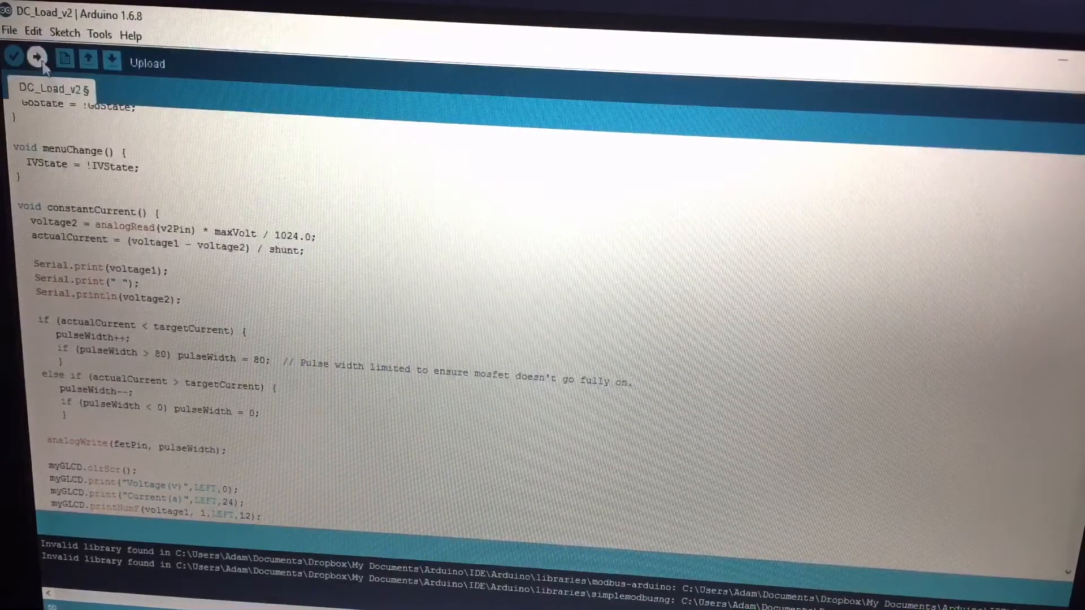
left_click(36, 57)
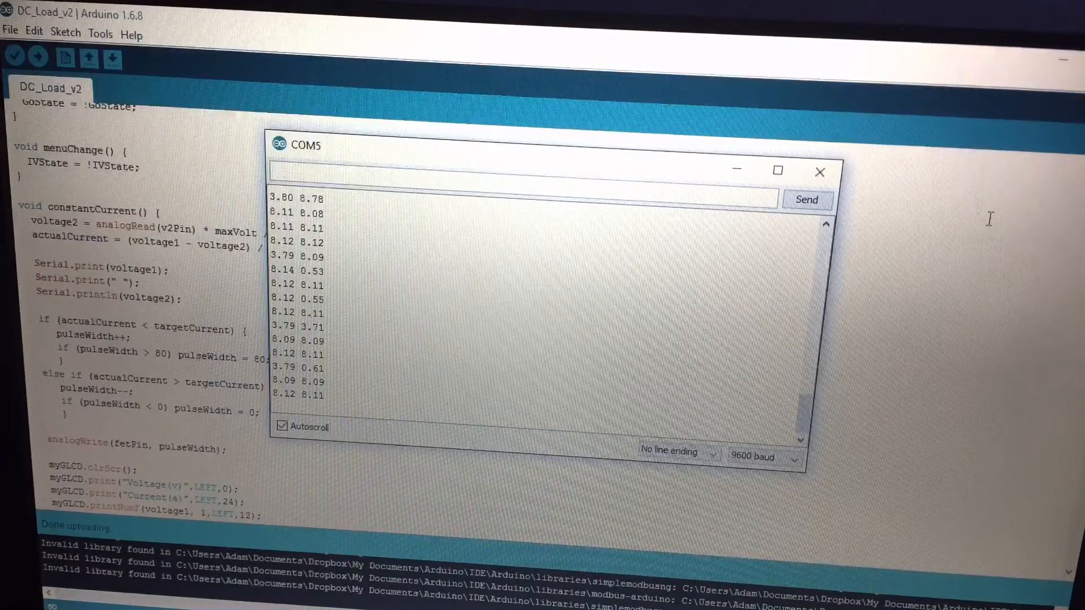
left_click(484, 170)
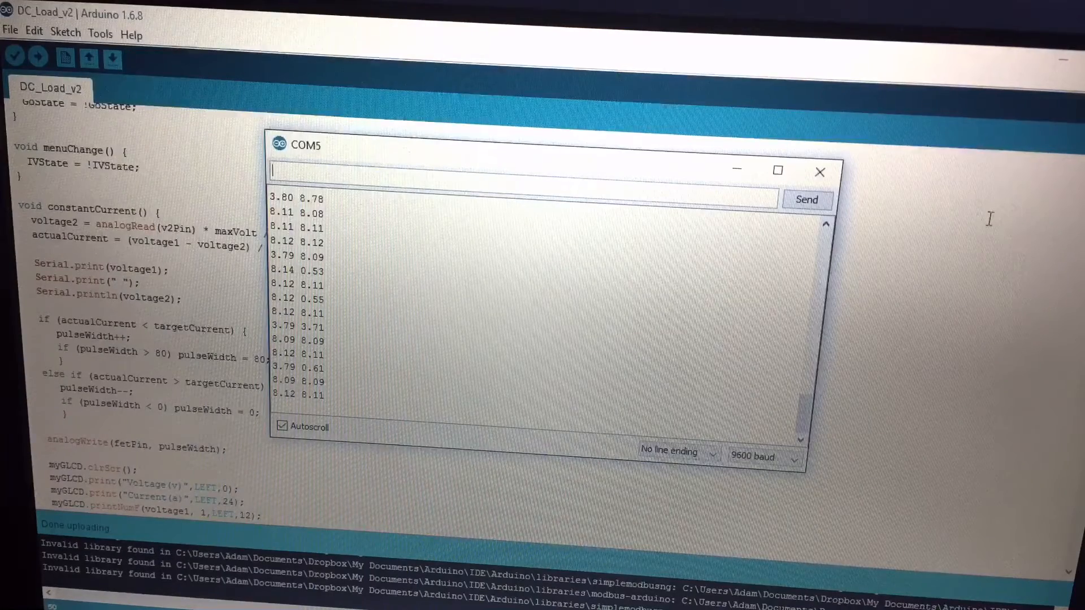